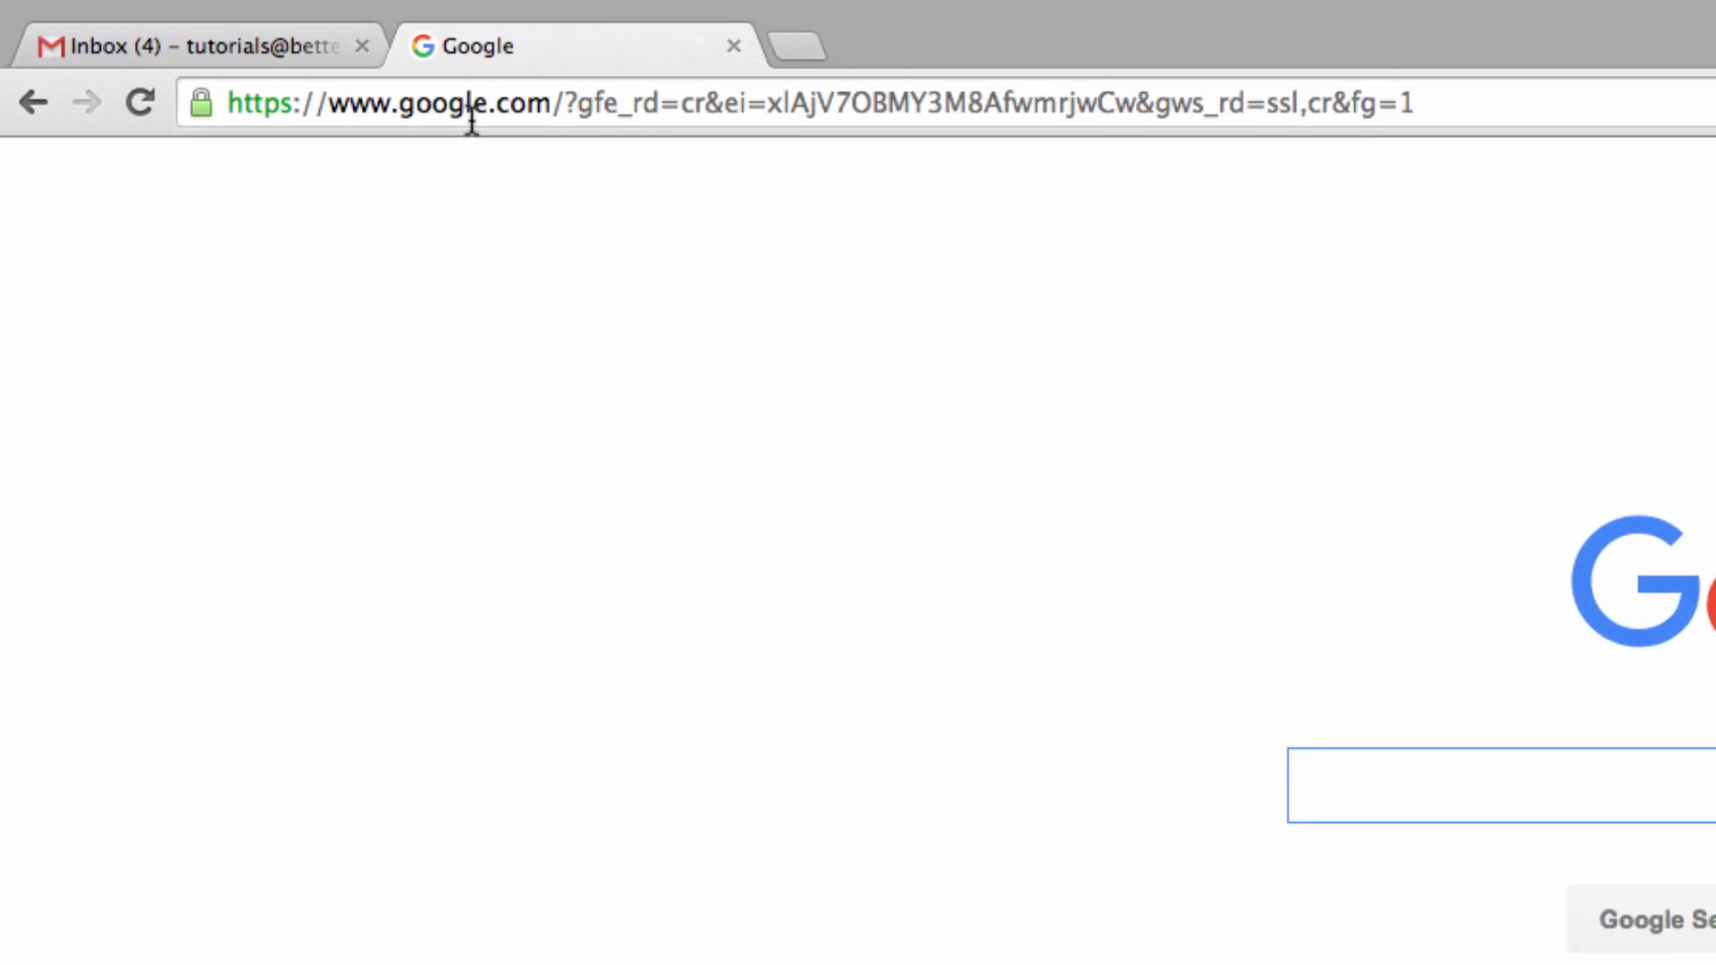
Enter 'keep' in the Chrome address bar to load Google Keep
type("keep")
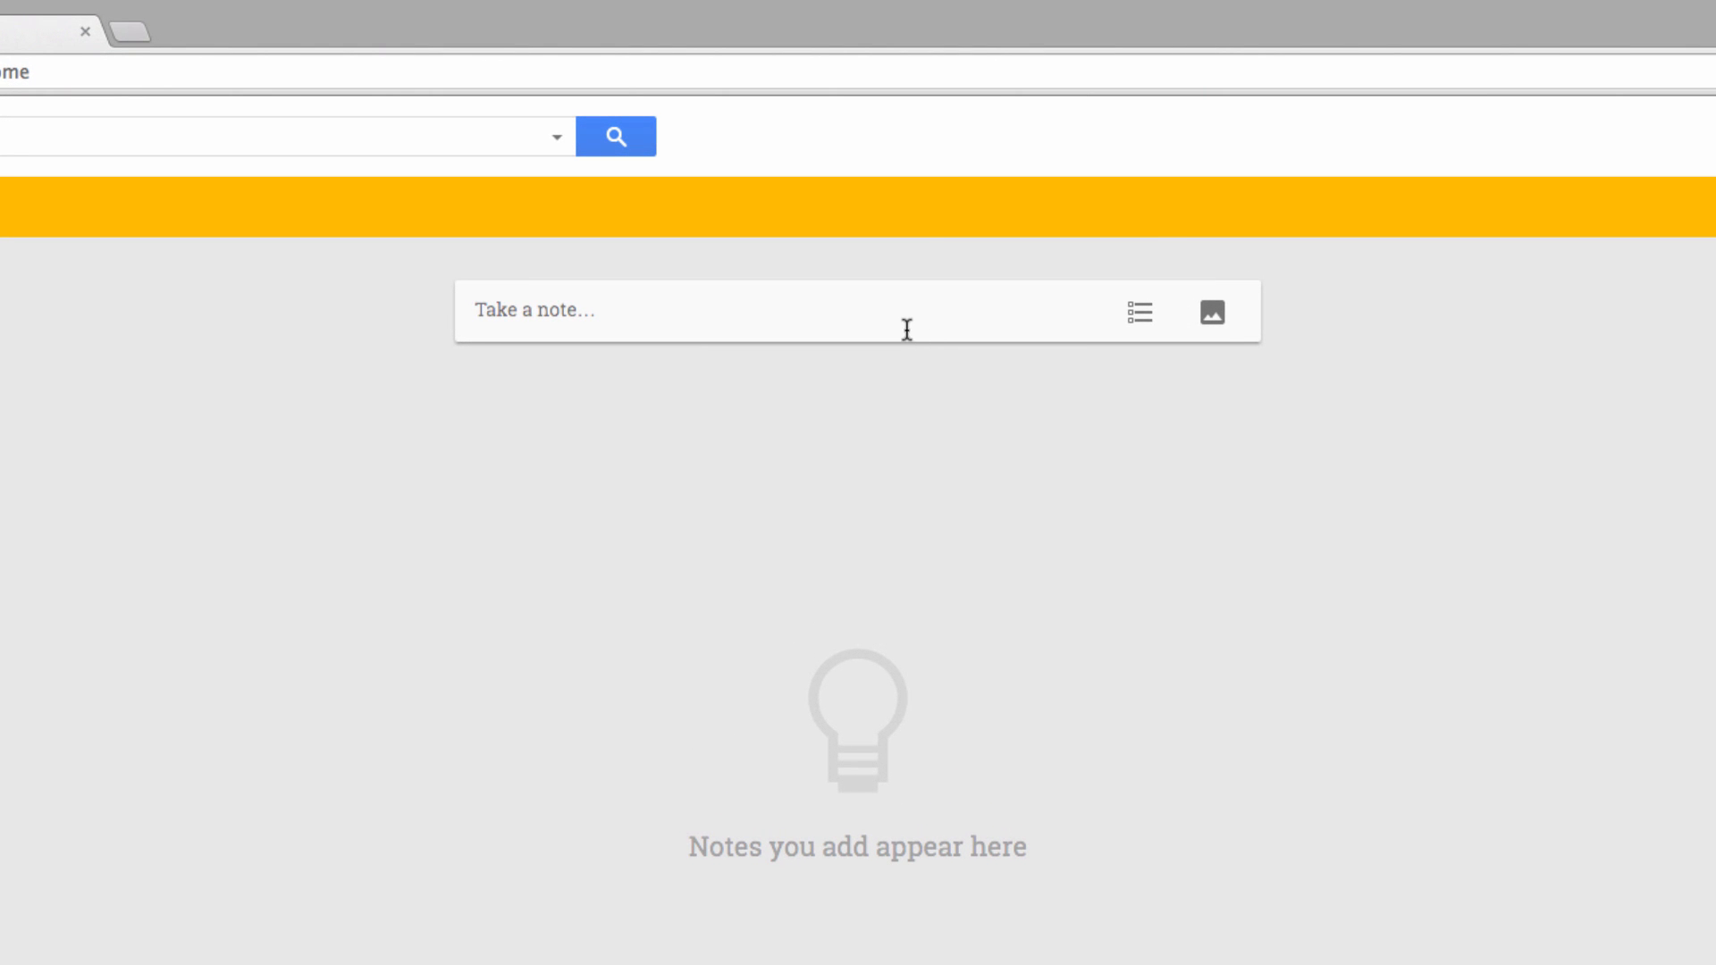
mouse_move(886, 764)
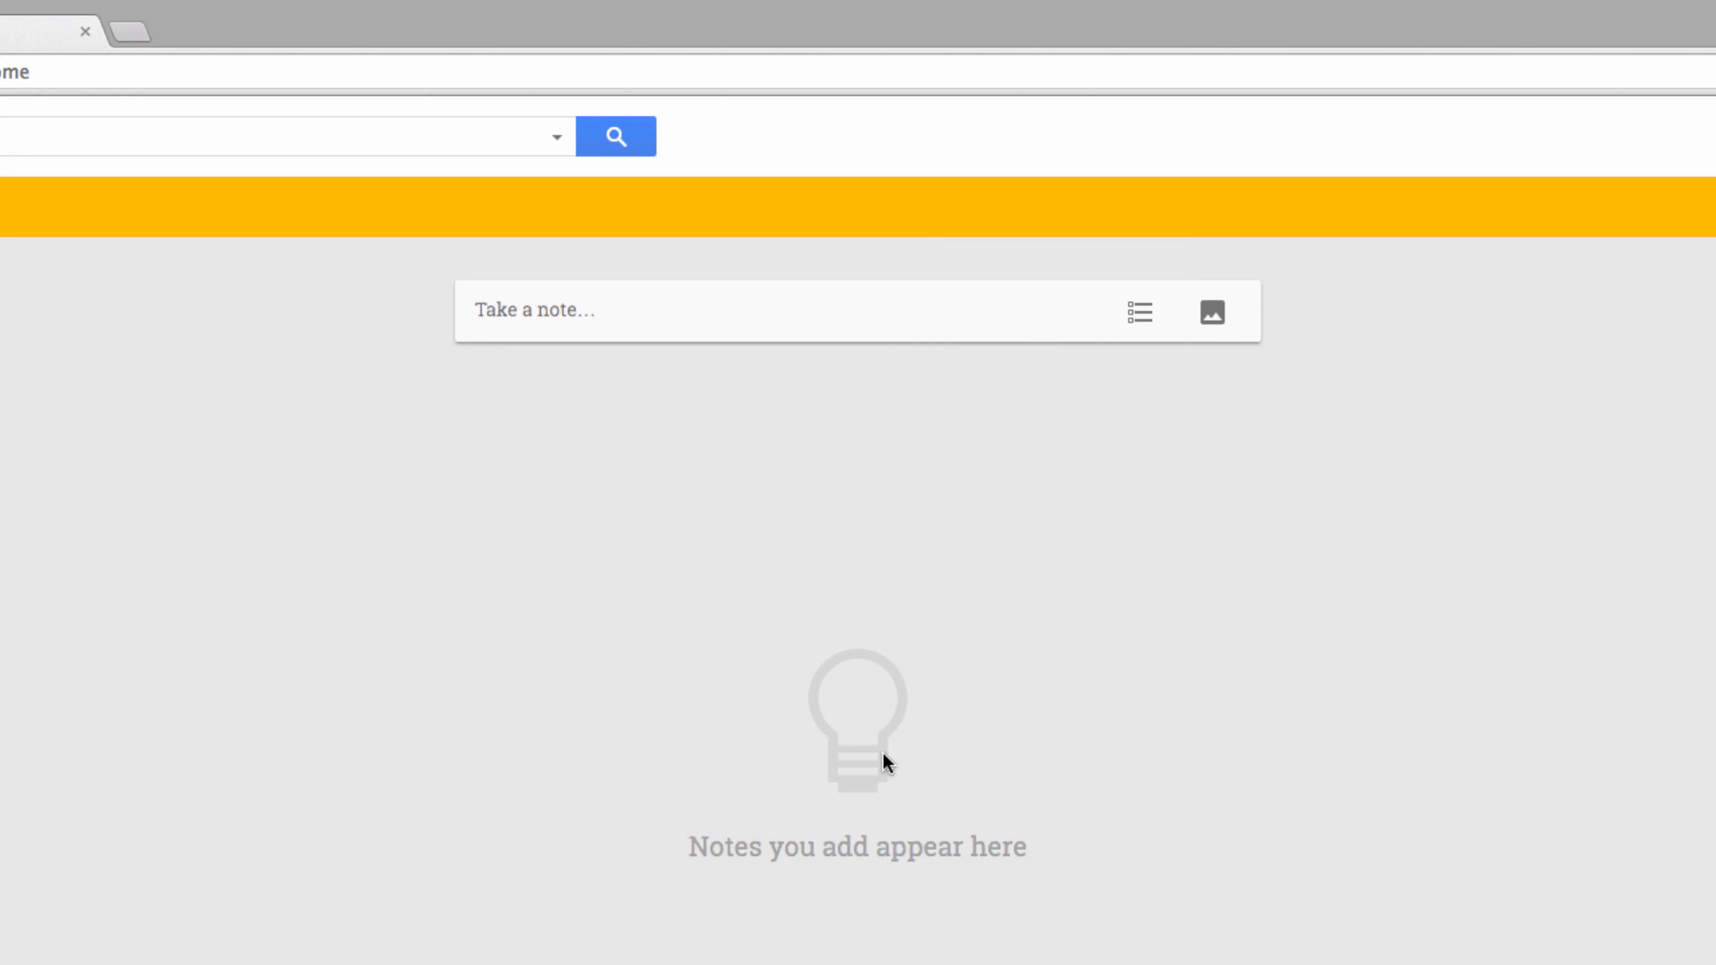
mouse_move(1008, 312)
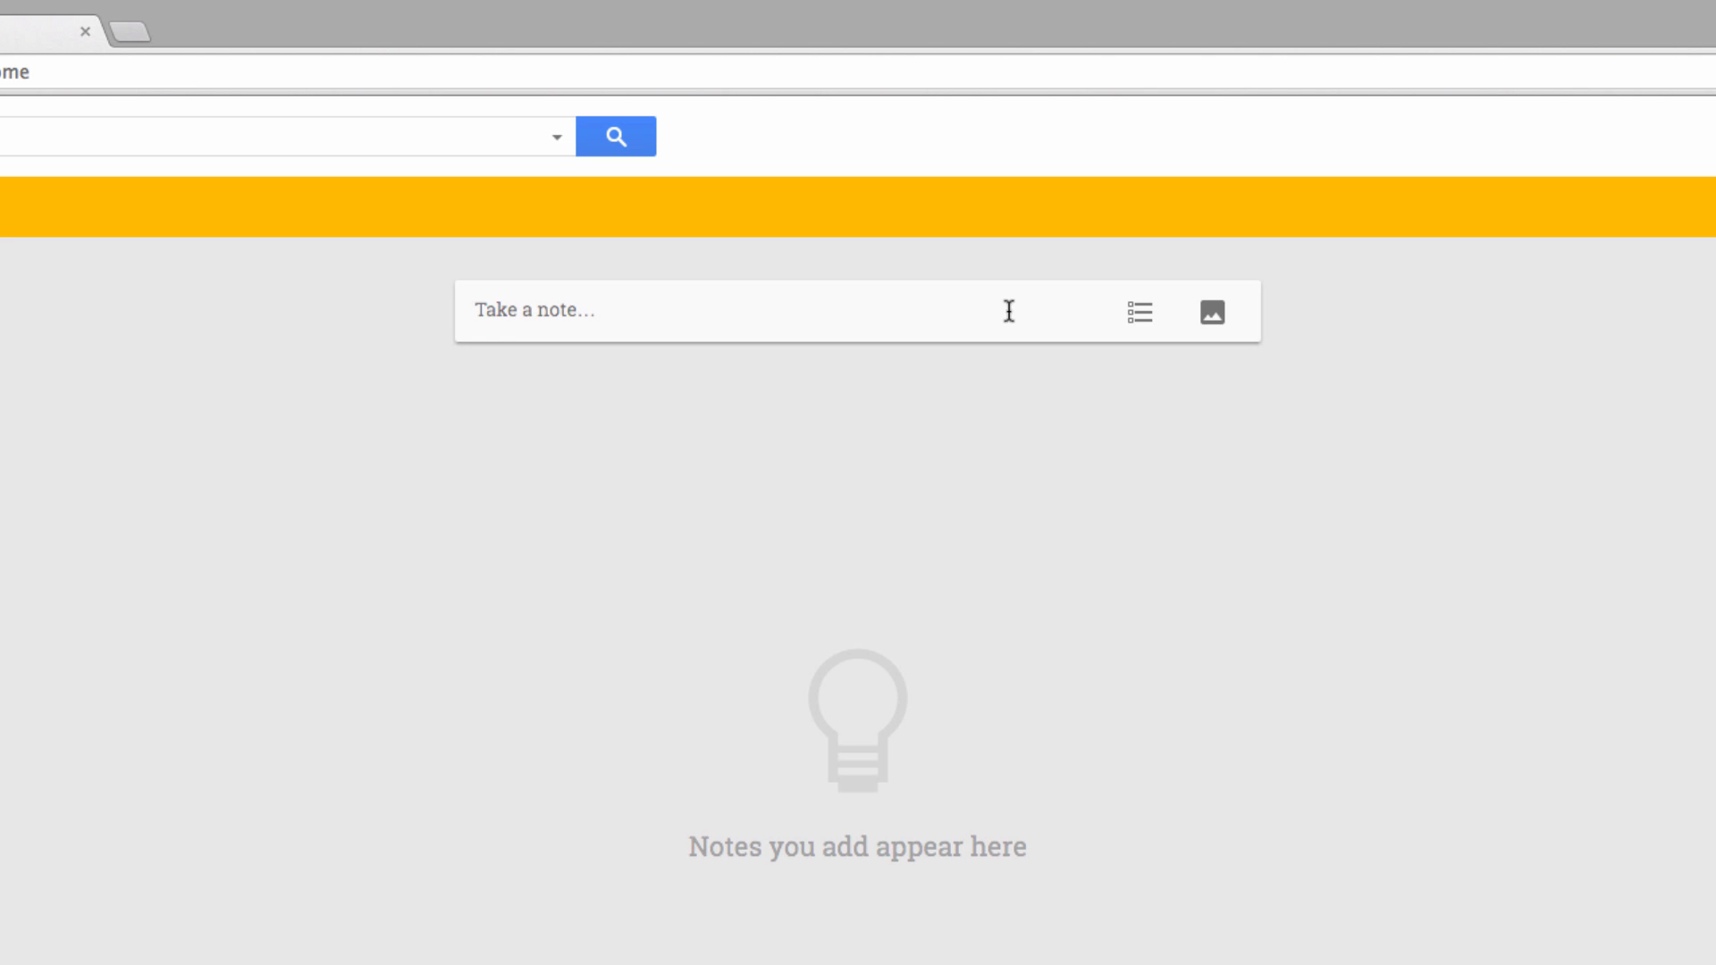
Create a 'Grocery List' checklist with Eggs, Bacon, Bread, Peanut Butter, Jam, Orange Juice
left_click(1137, 312)
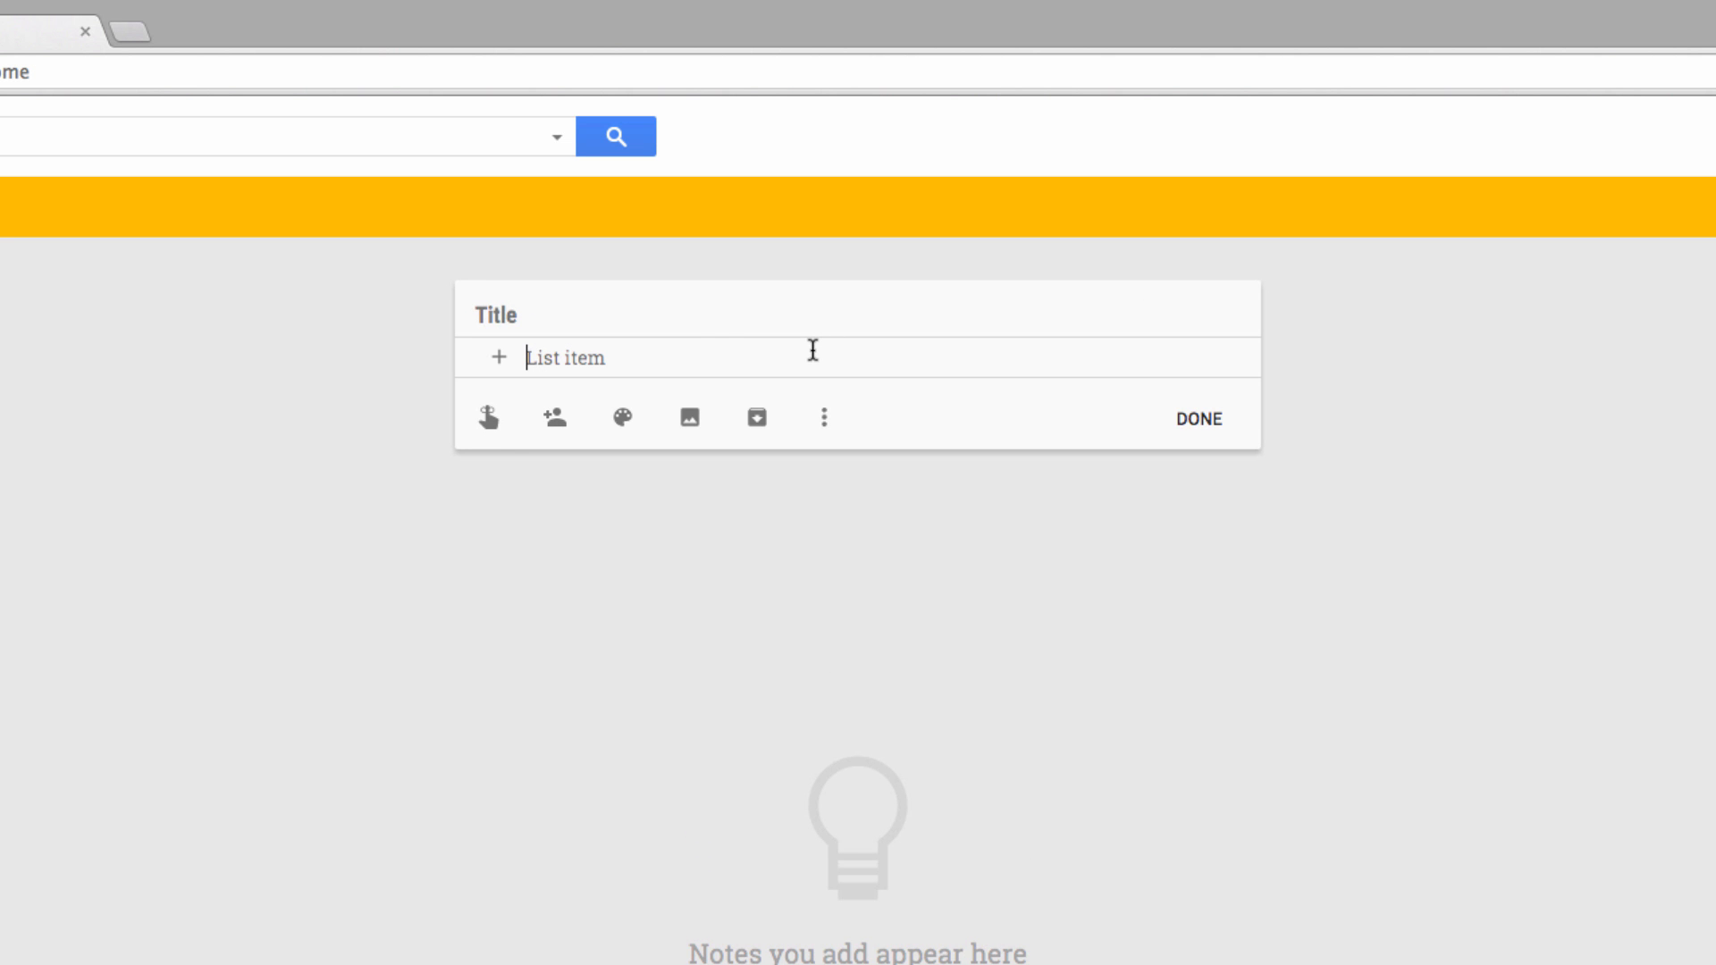
type("G")
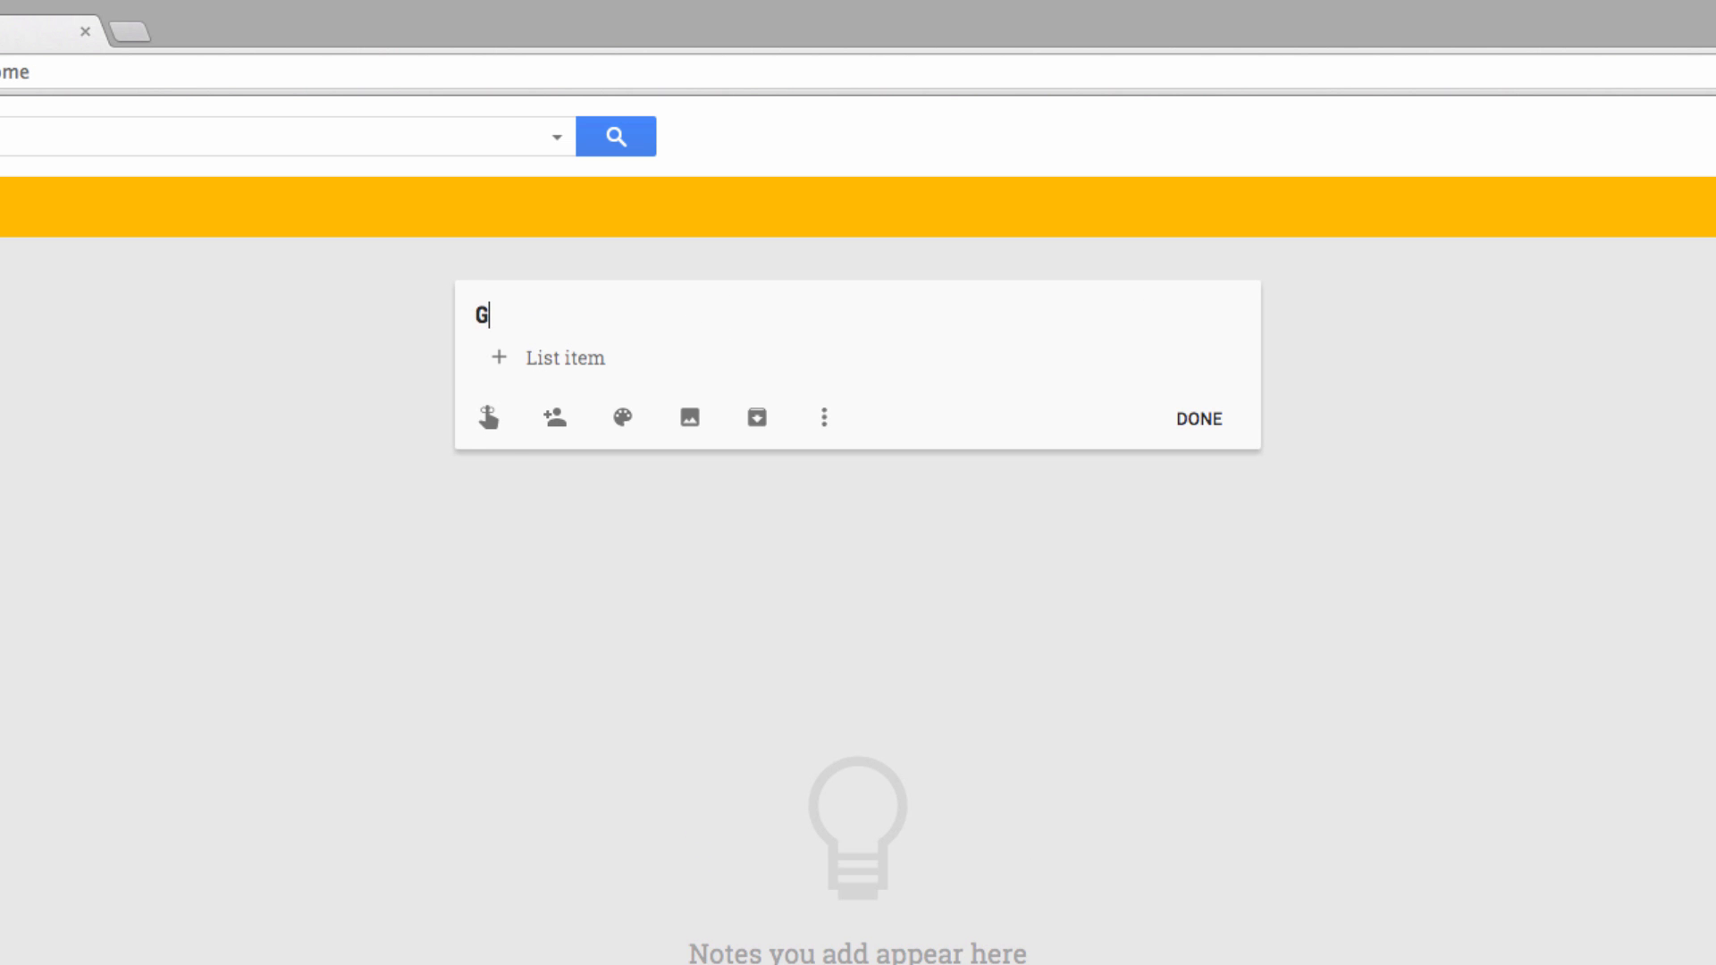
type("rocery List")
type("Jam")
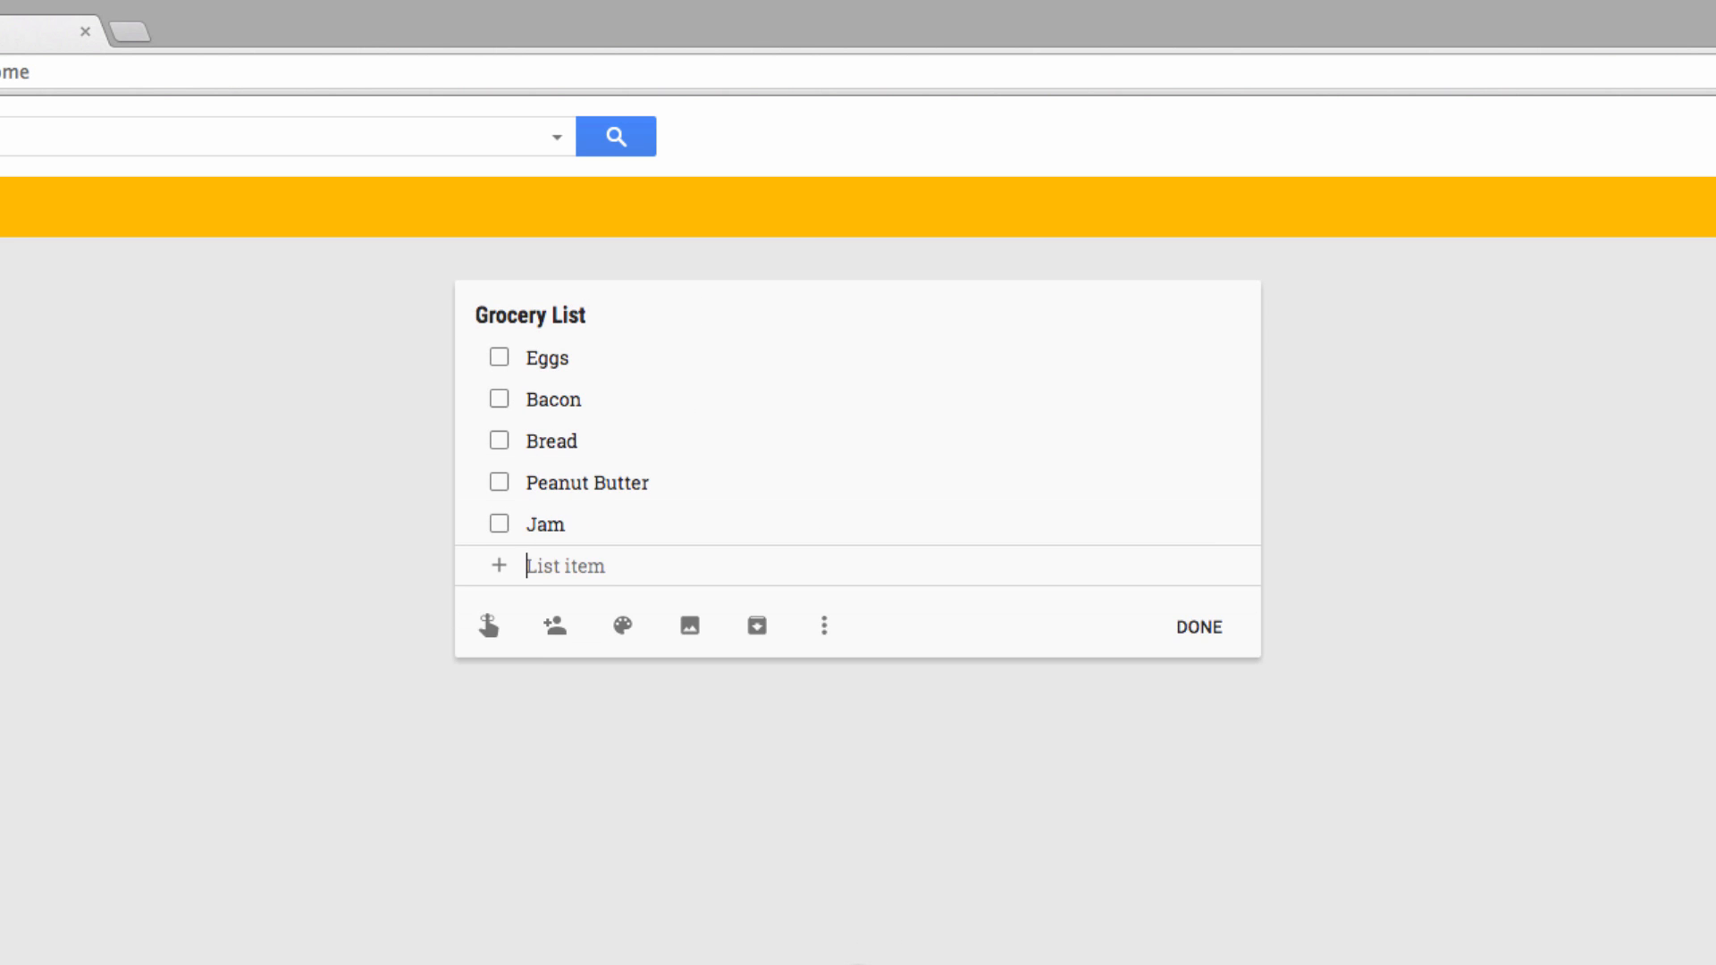
type("Orange Juice")
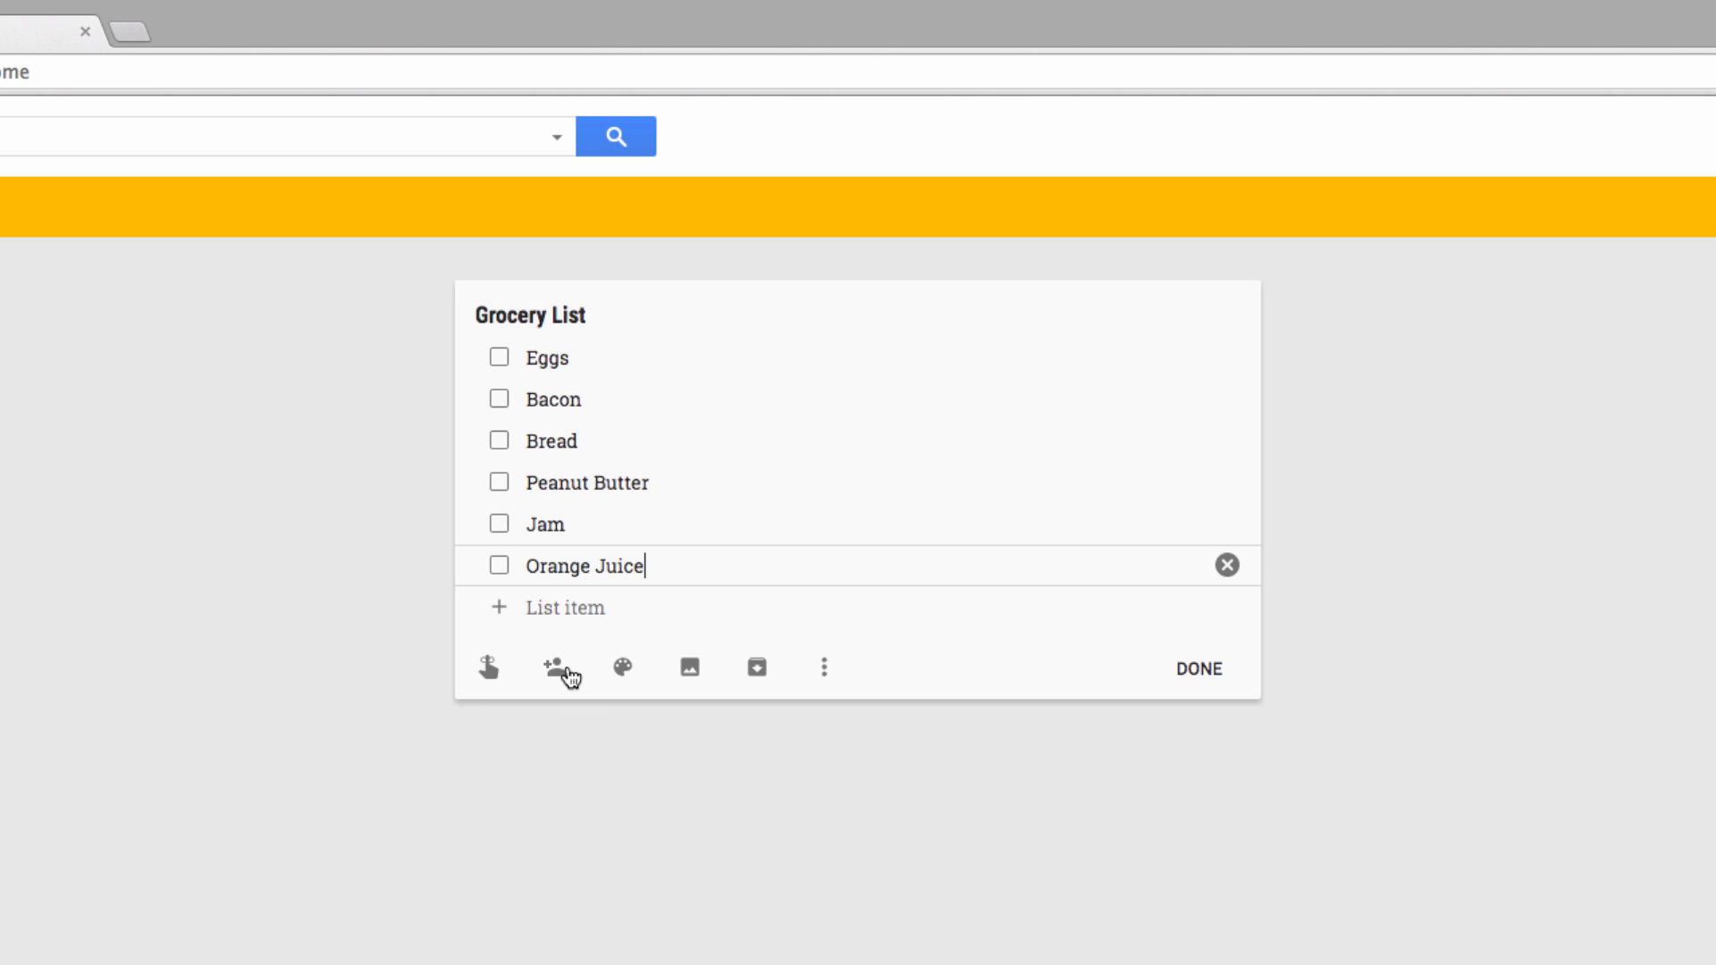
Add the suggested collaborator 'maddie' to the Grocery List note
left_click(561, 667)
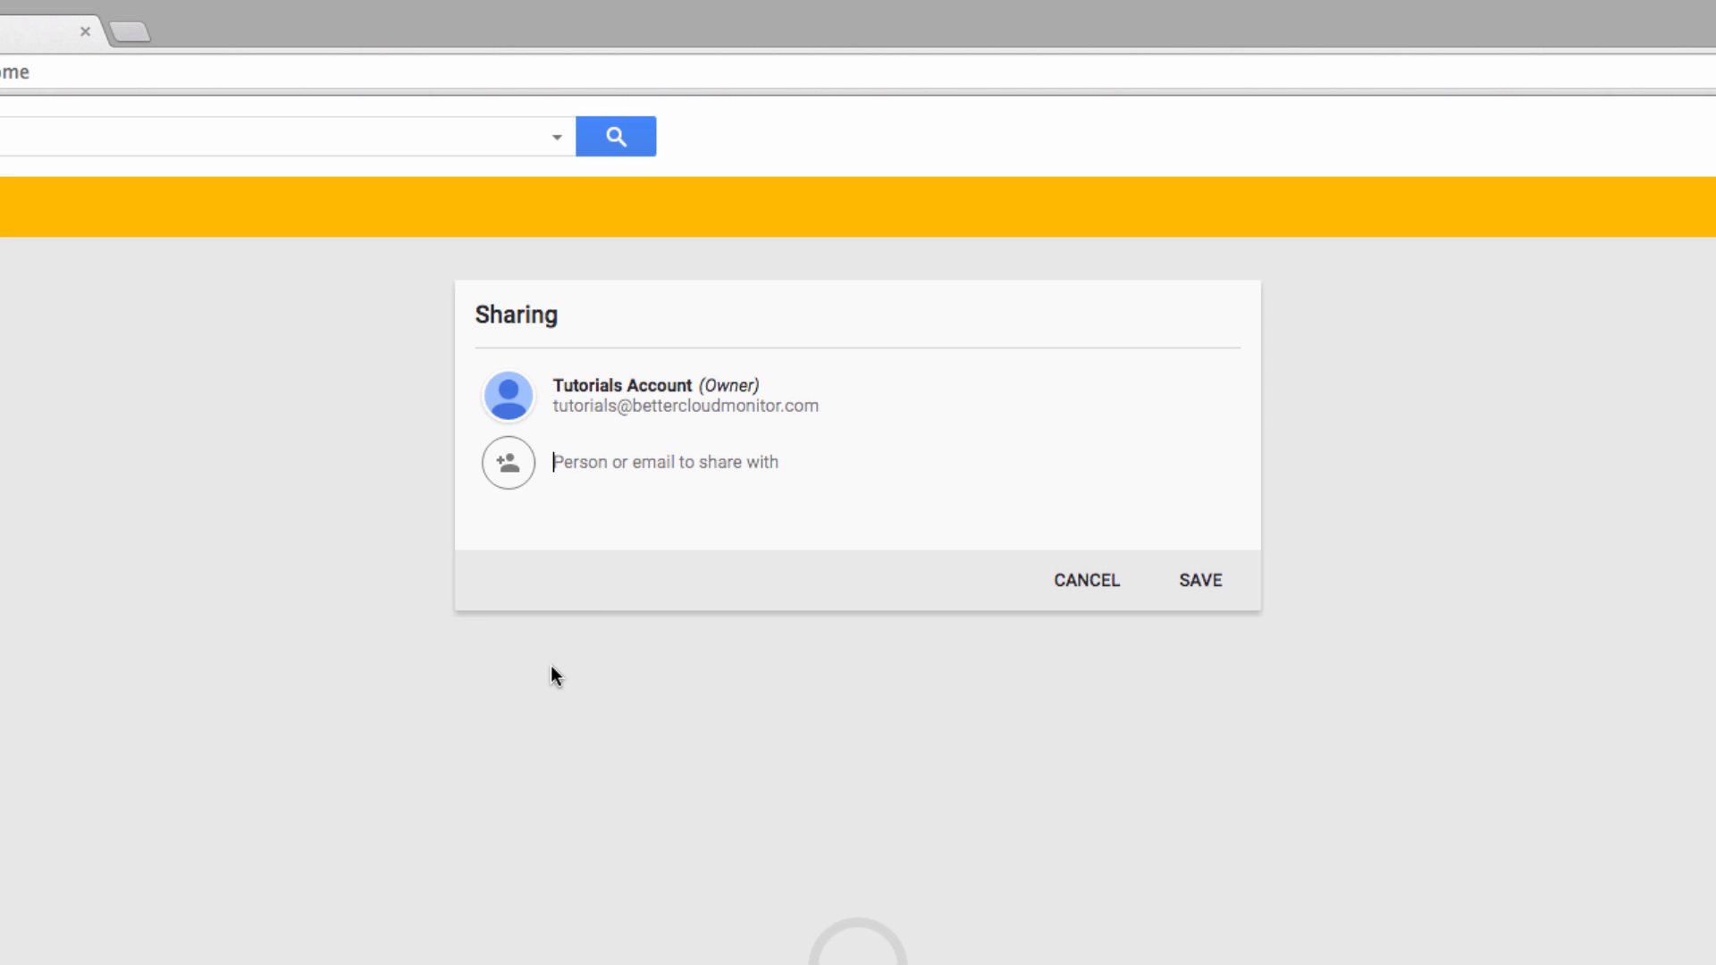
type("ma")
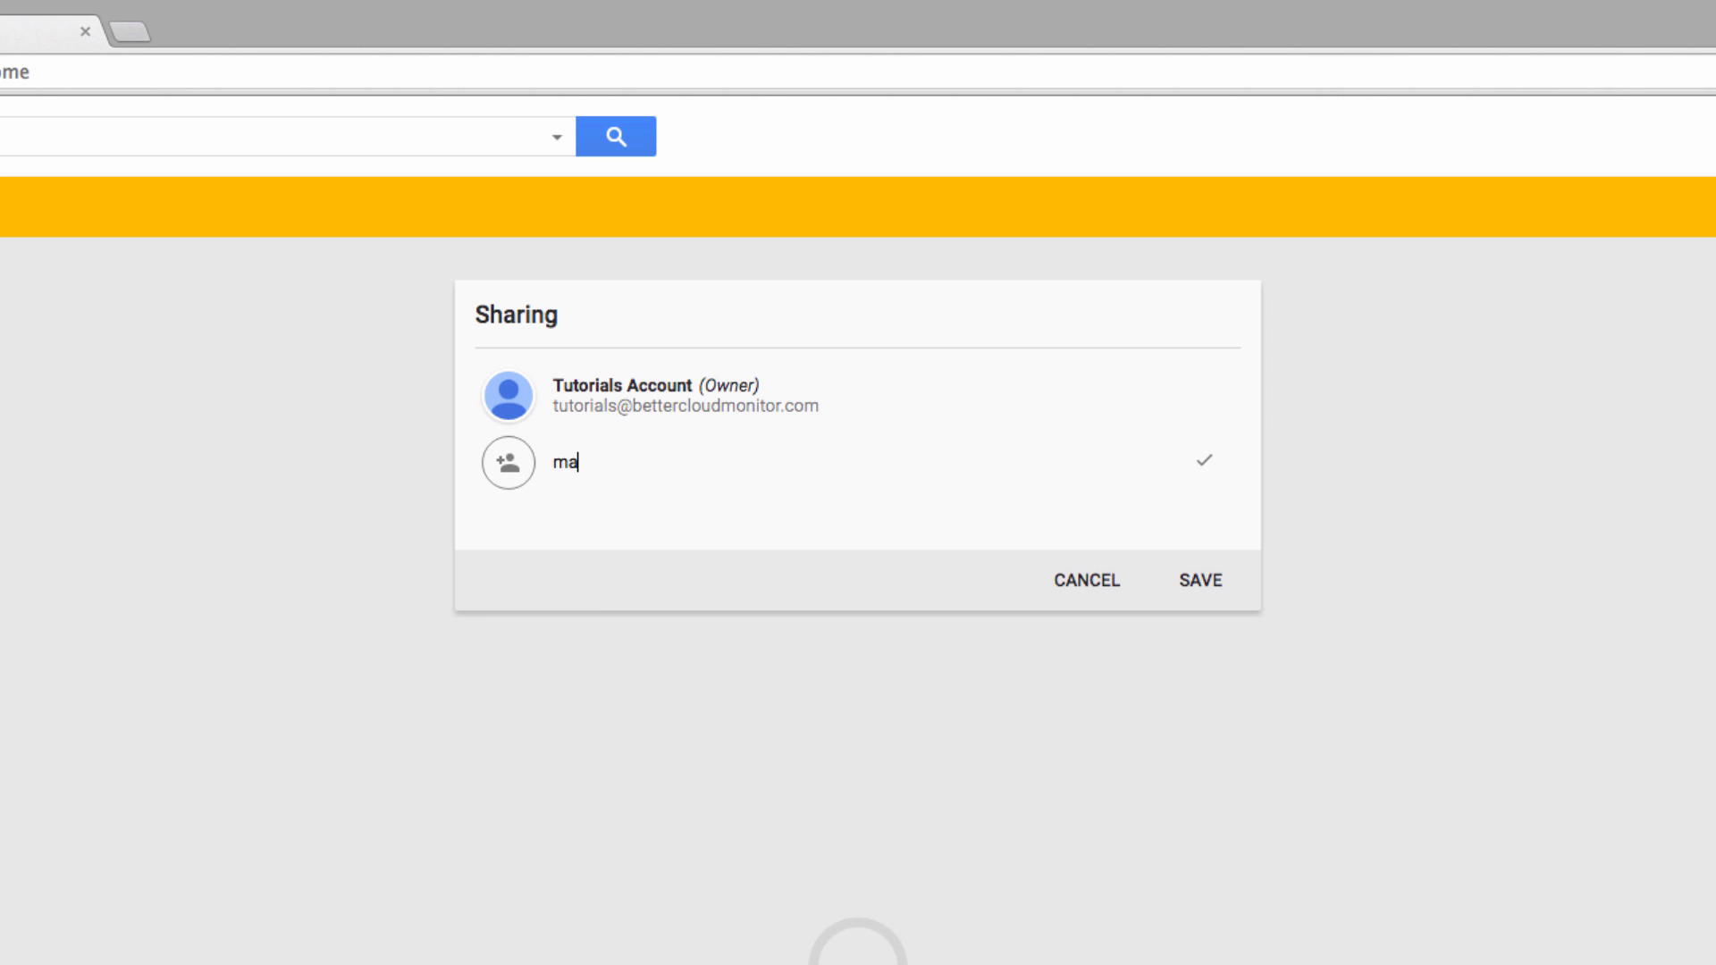
type("ddie")
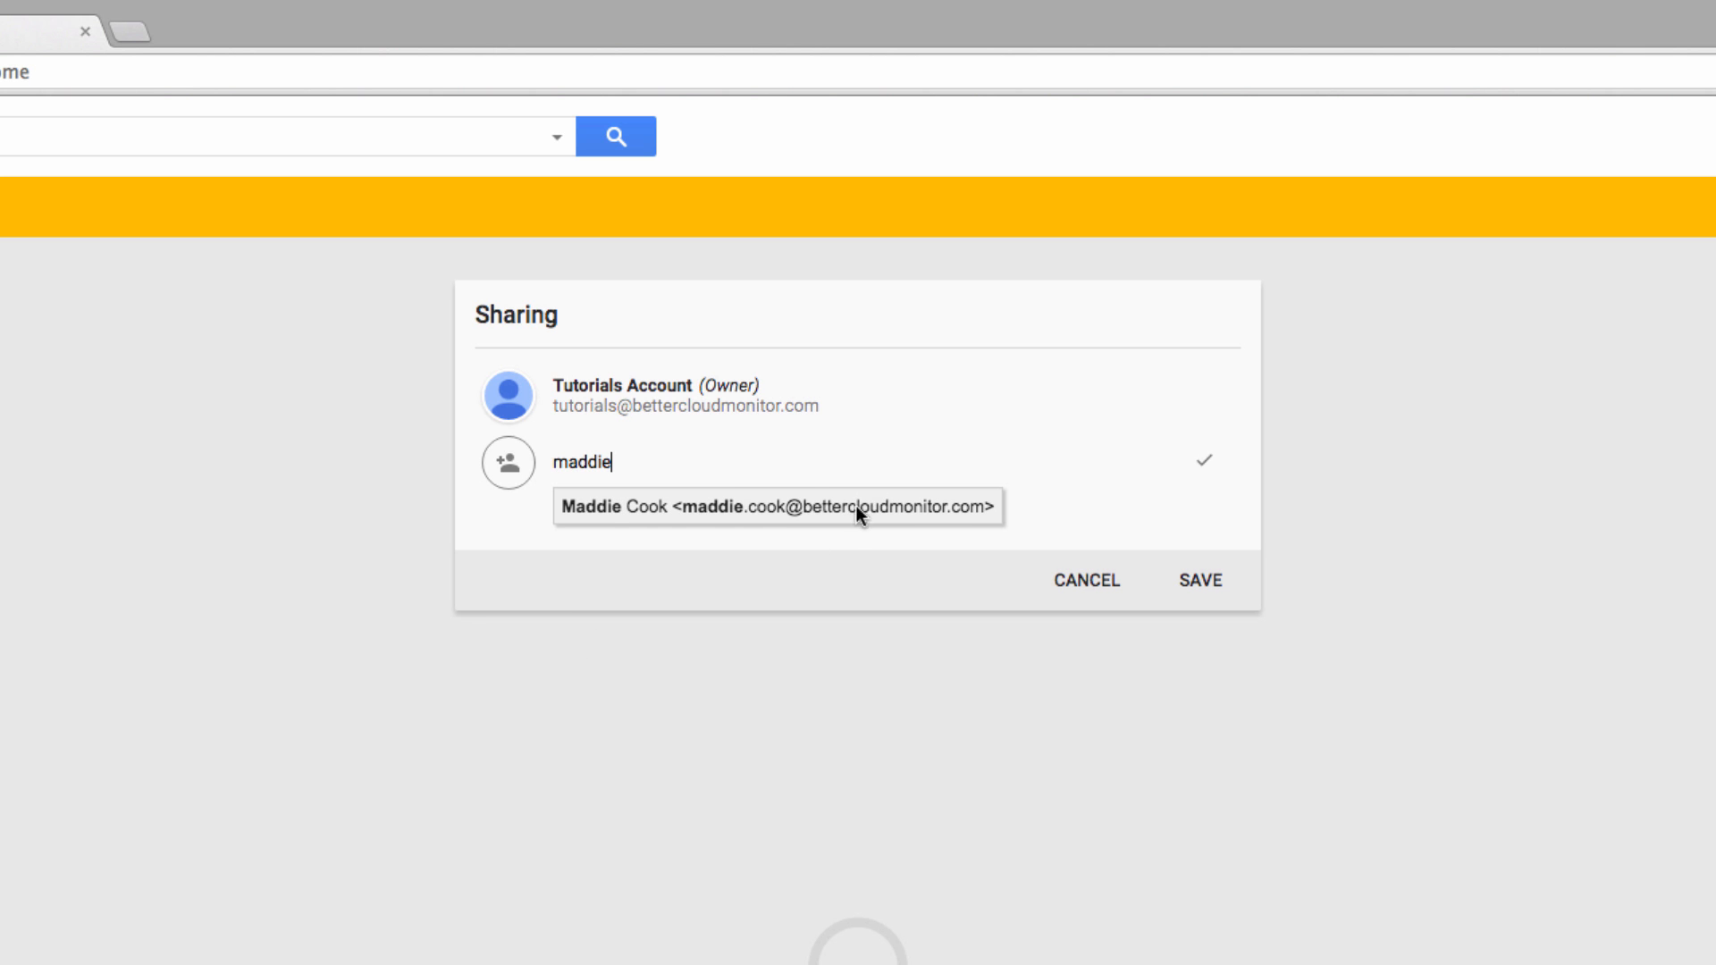
left_click(778, 506)
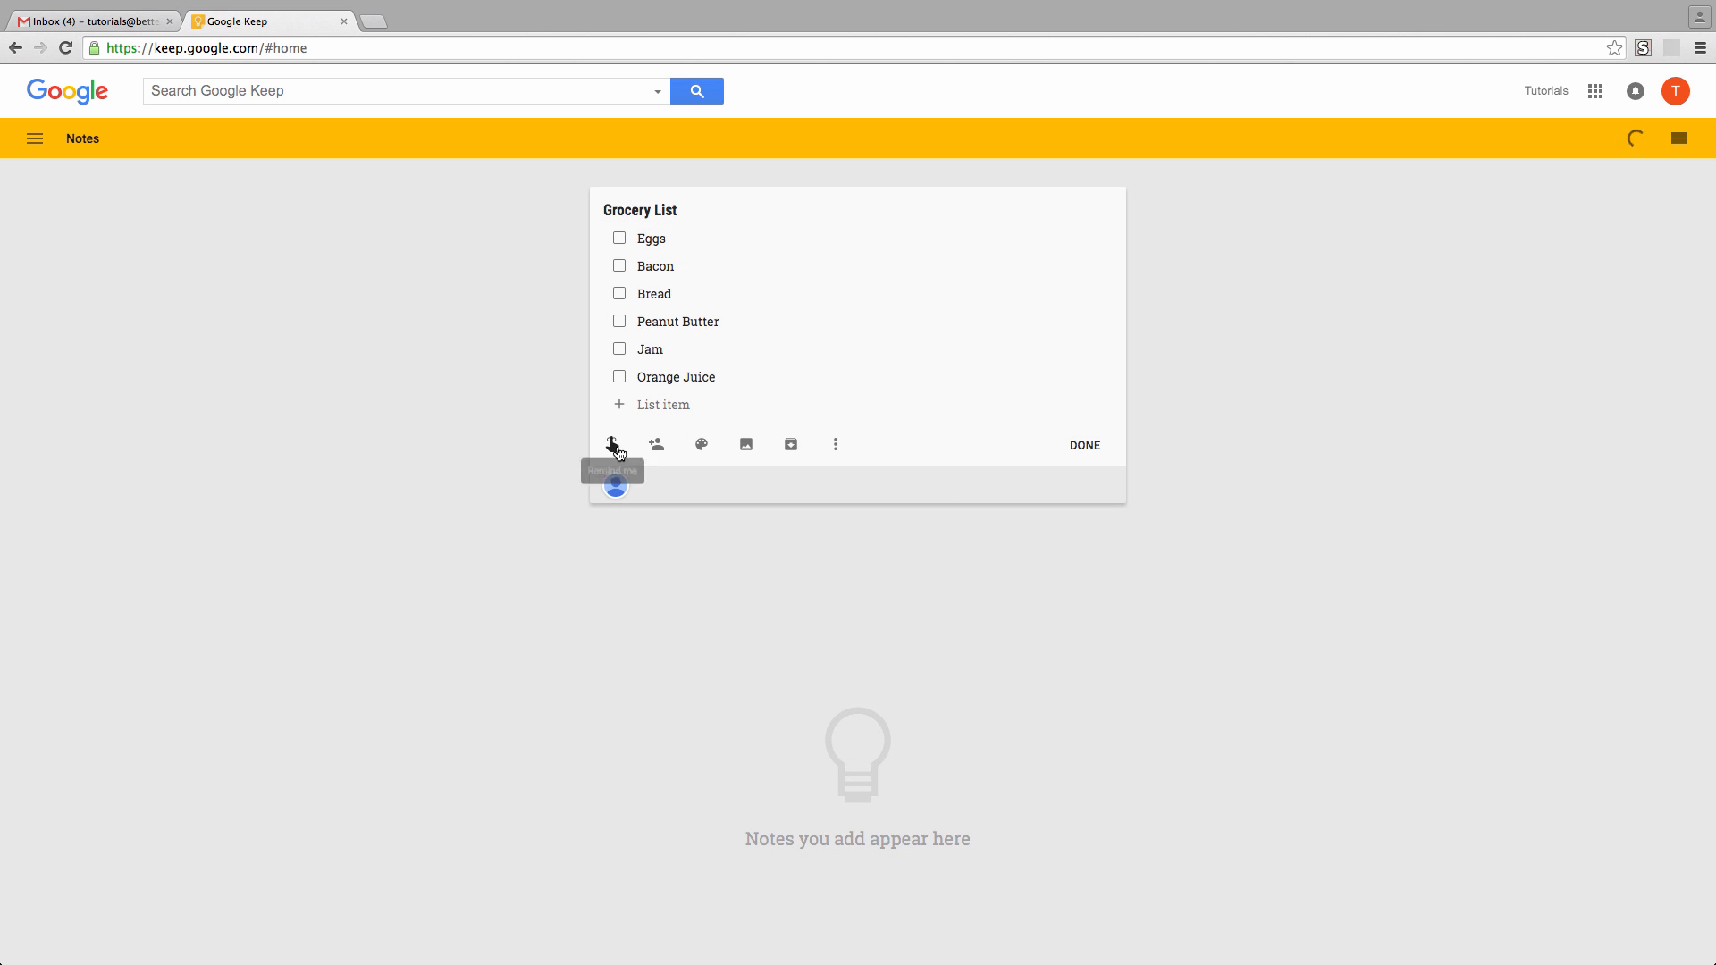
mouse_move(746, 444)
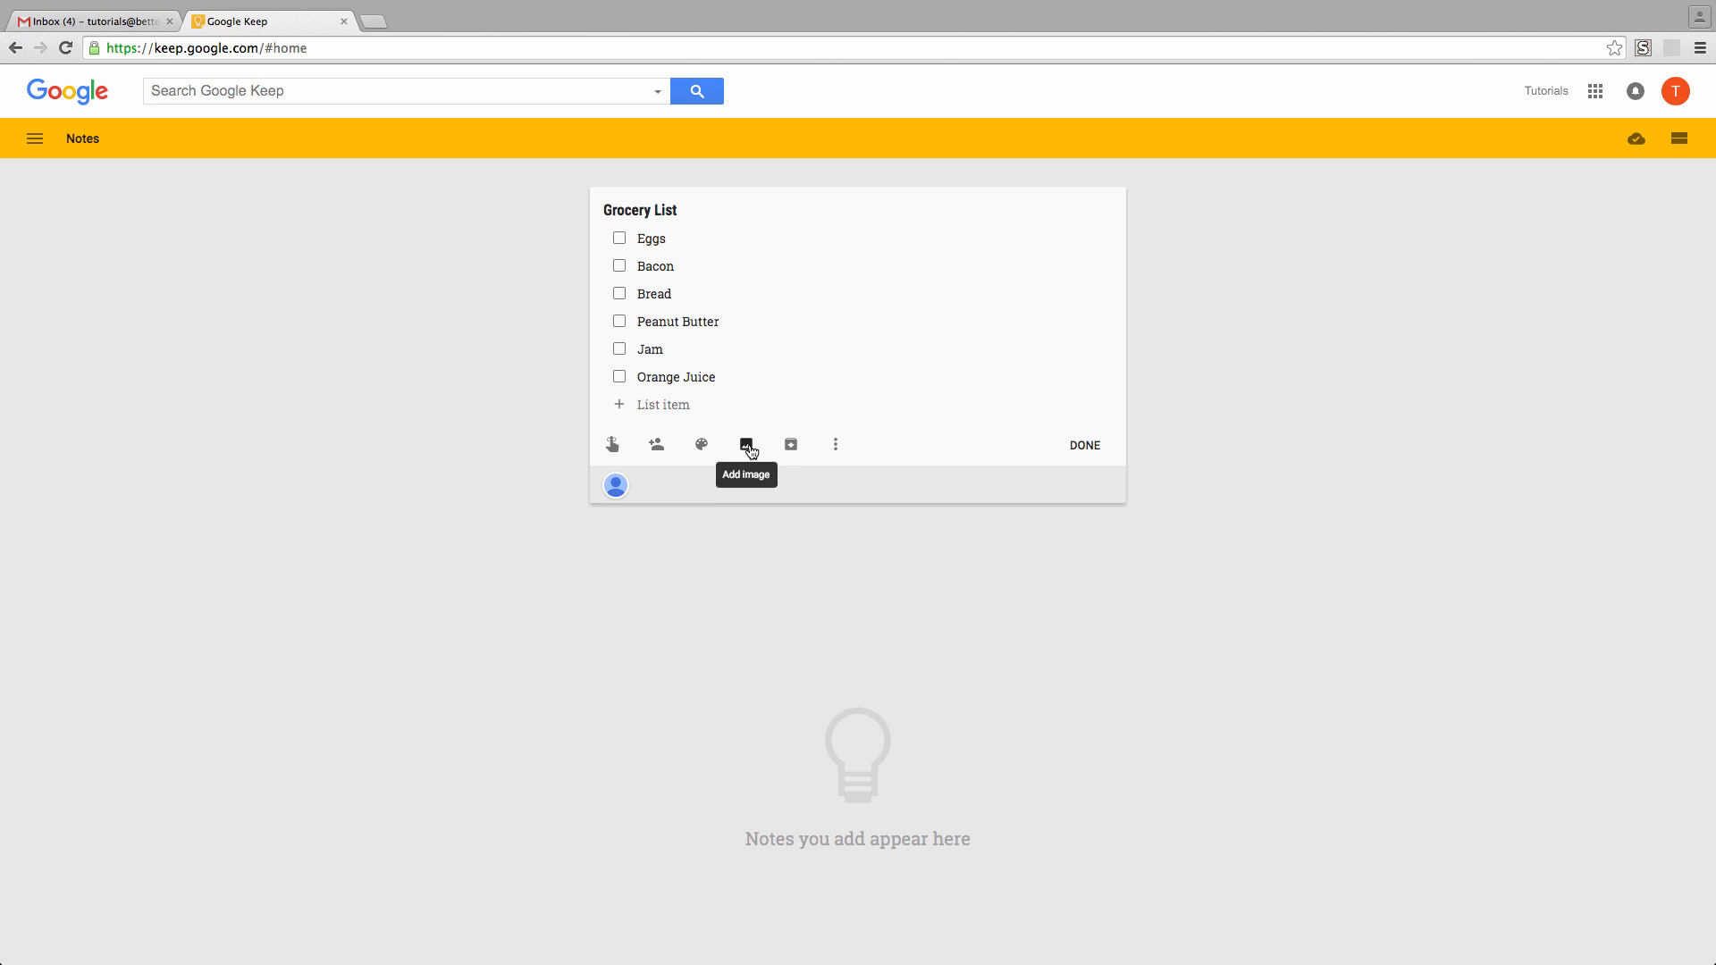
mouse_move(836, 445)
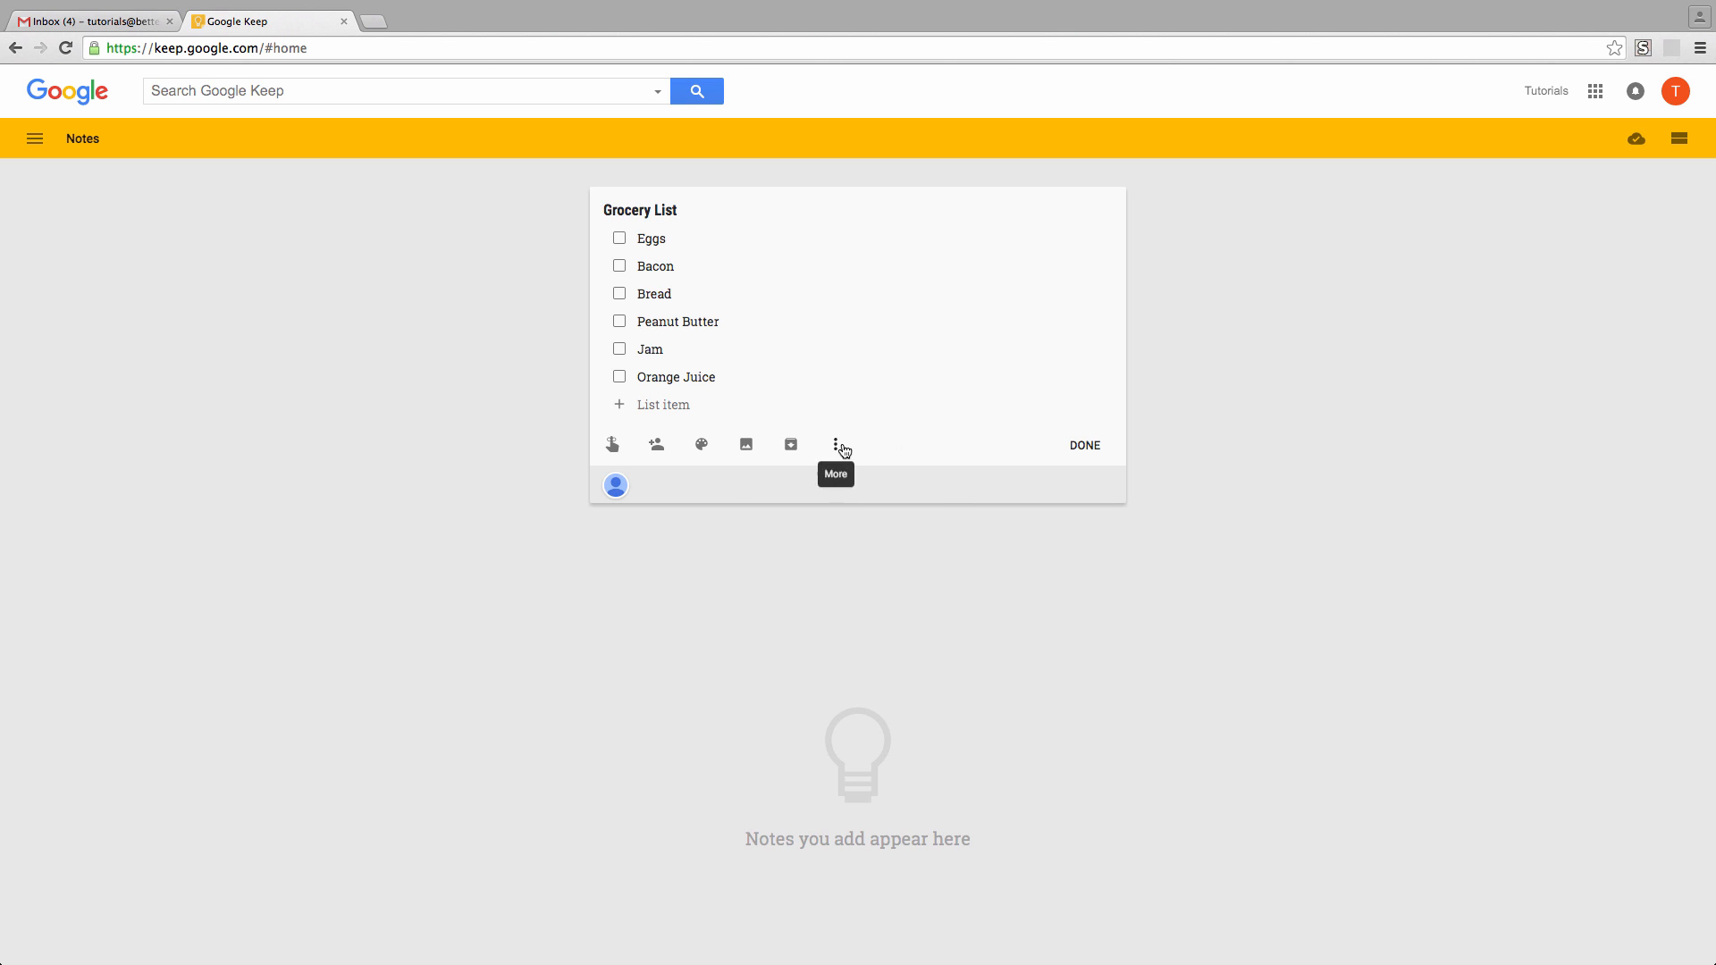
Open the note's More menu, then close the note into the notes grid
left_click(834, 445)
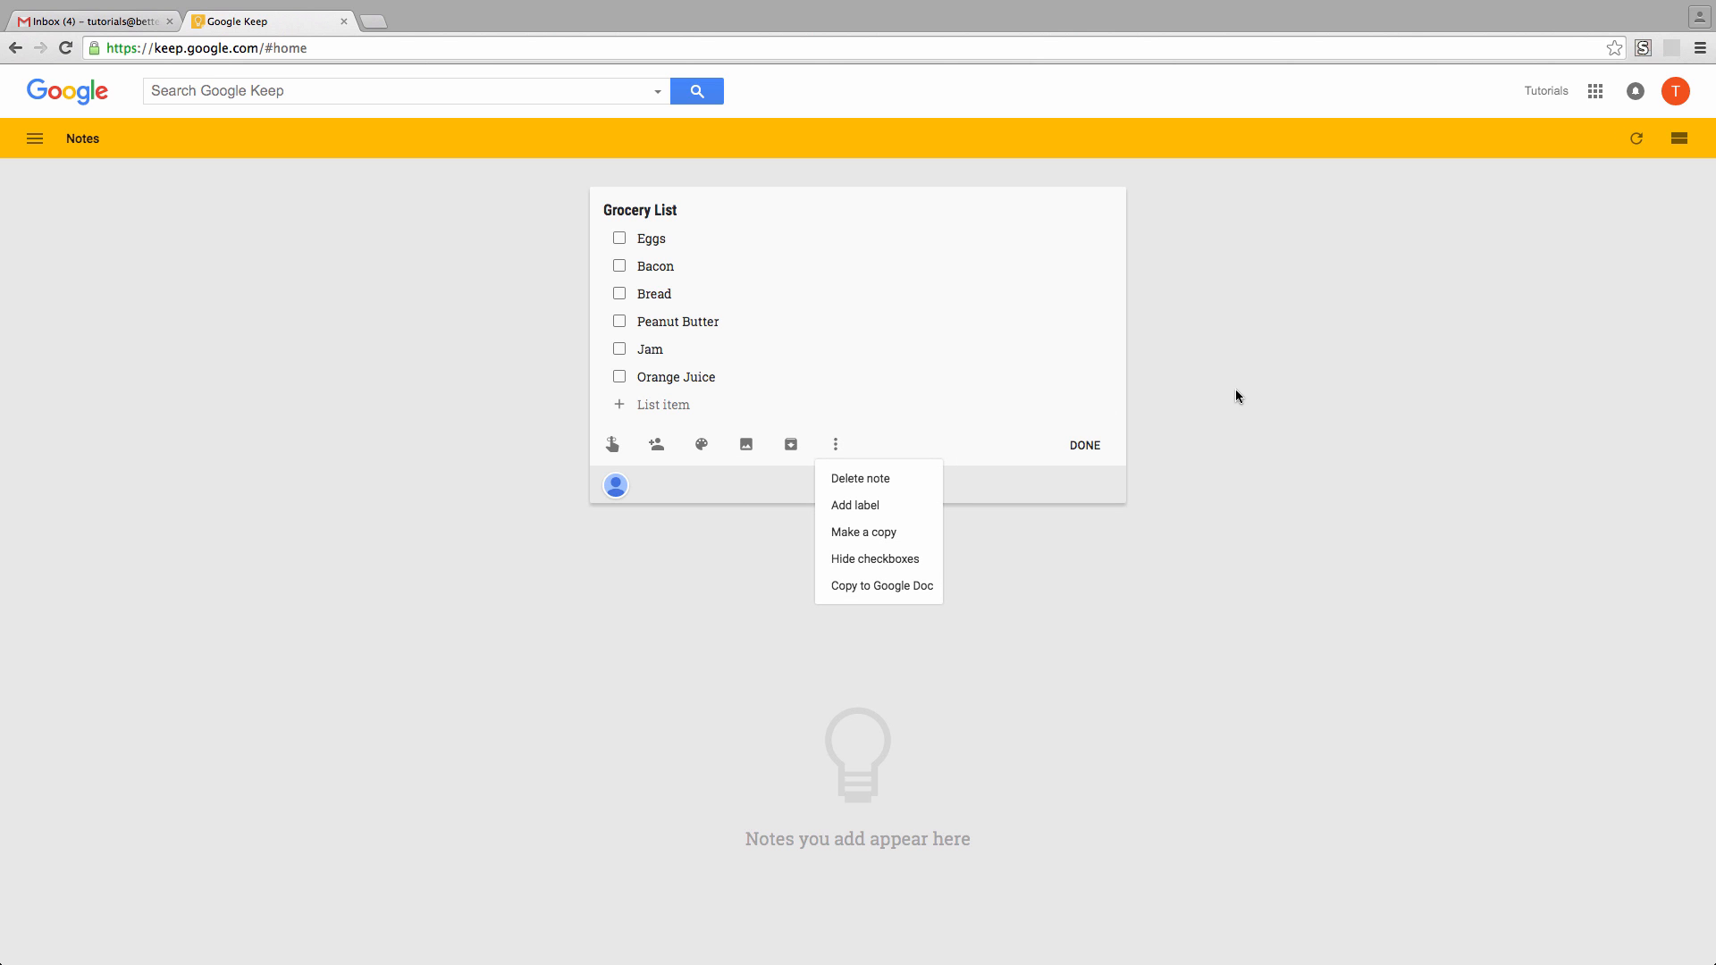
left_click(1082, 445)
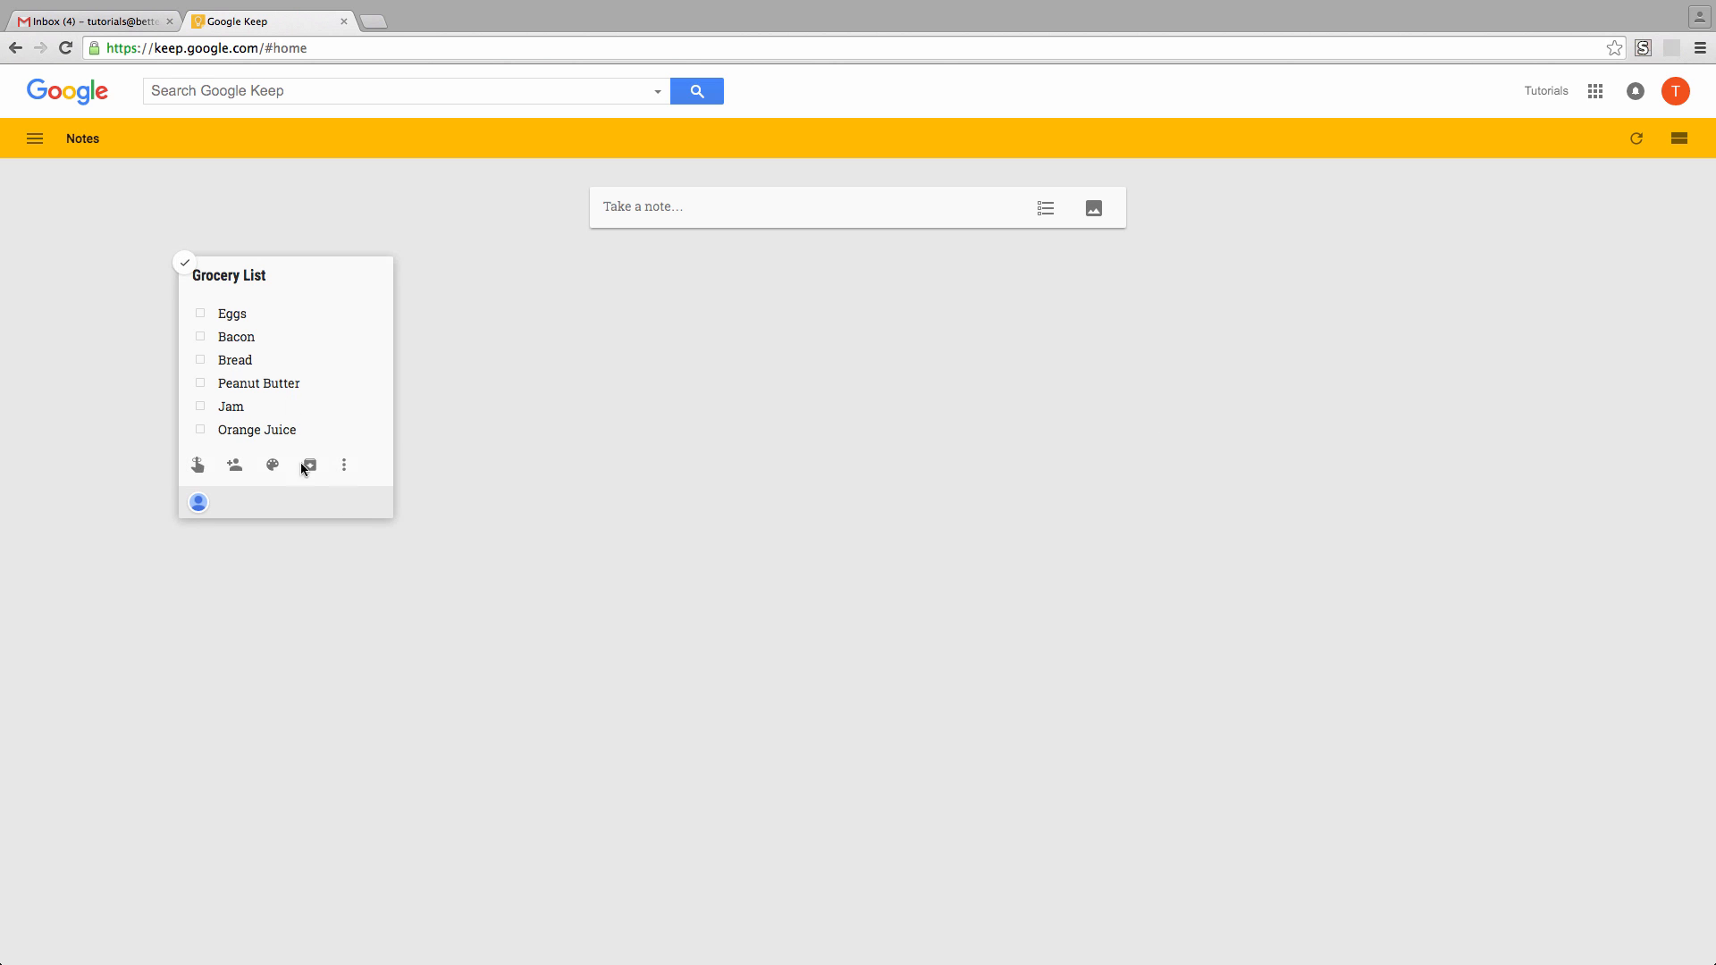